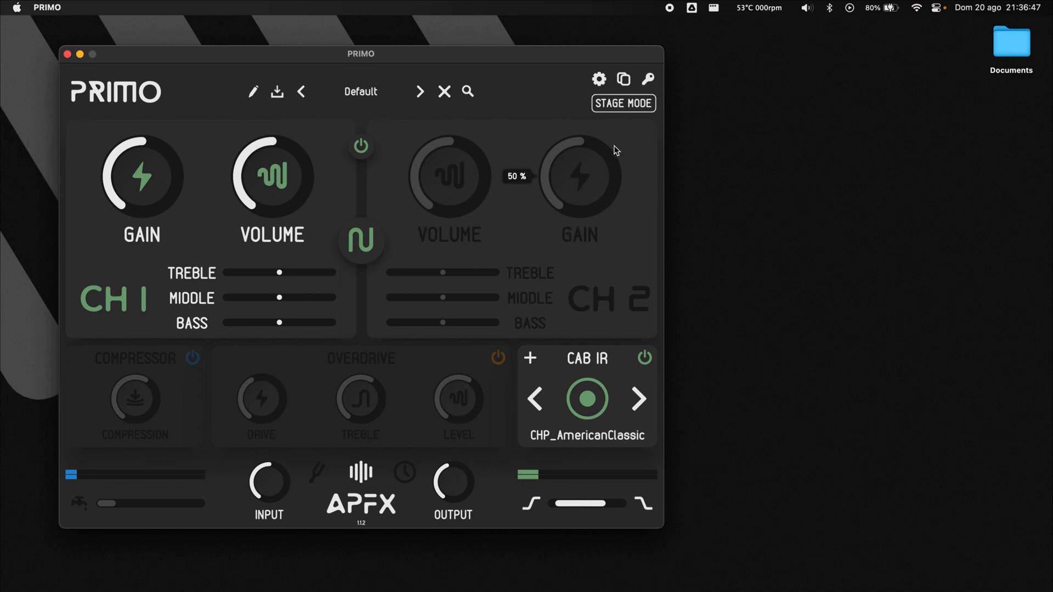
# Step: Enter Stage Mode, move to scene 3 and rename it 'POP SET'
pyautogui.click(622, 103)
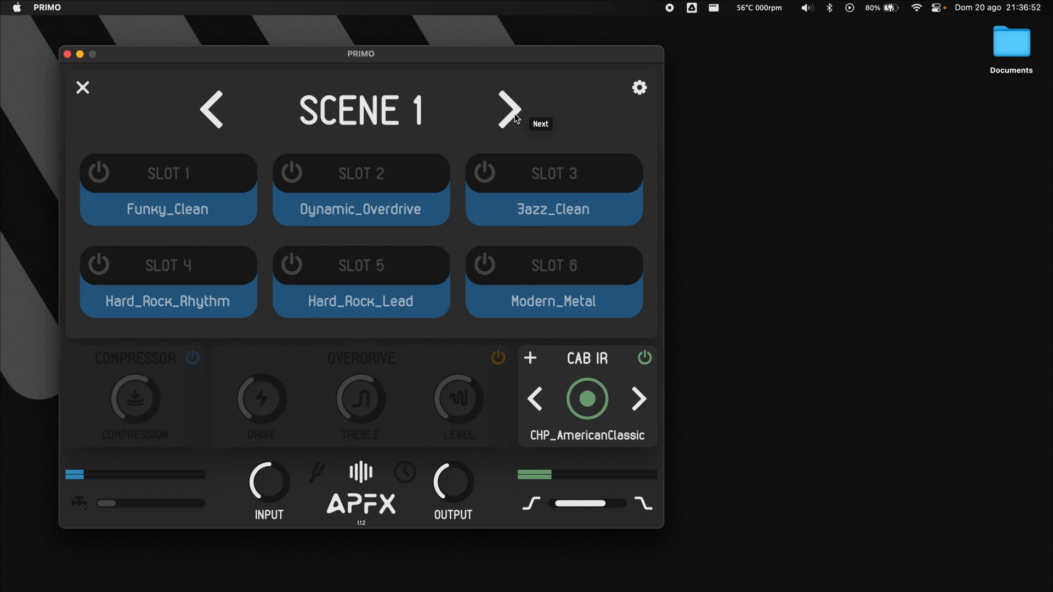
pyautogui.click(509, 109)
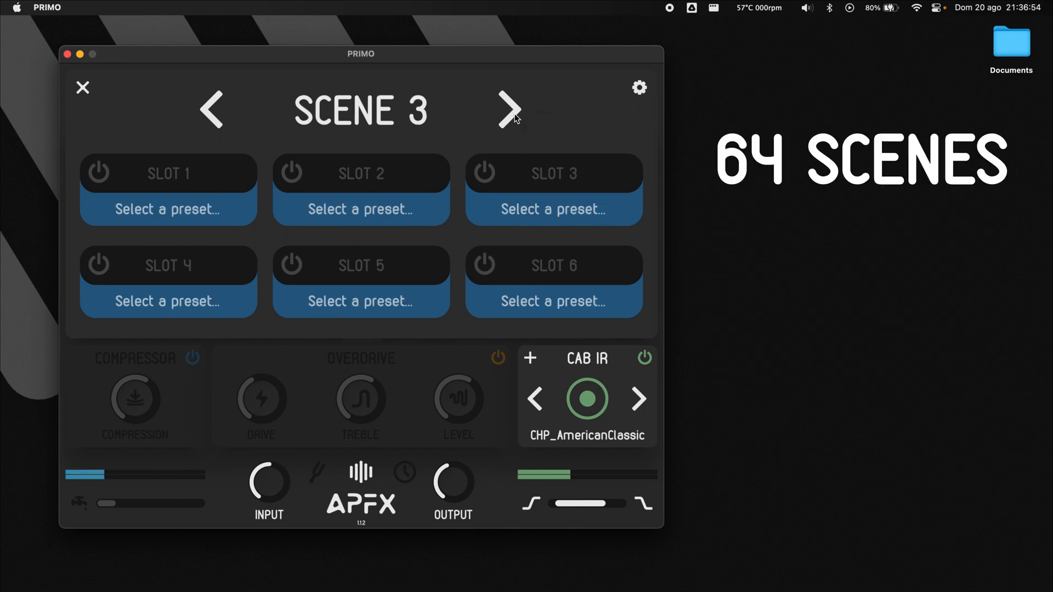
pyautogui.doubleClick(361, 112)
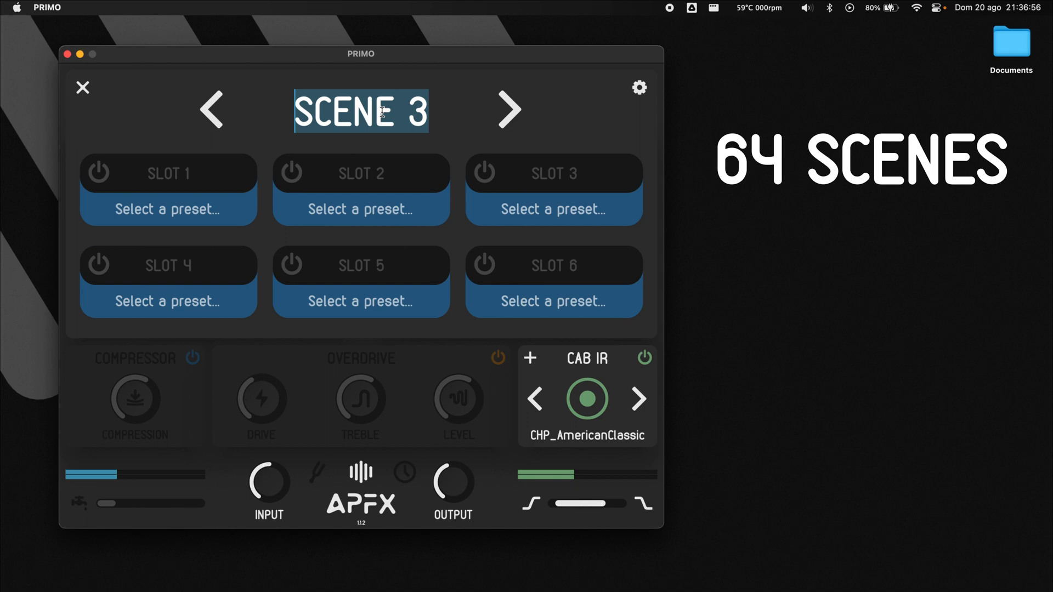
pyautogui.write('POP SET')
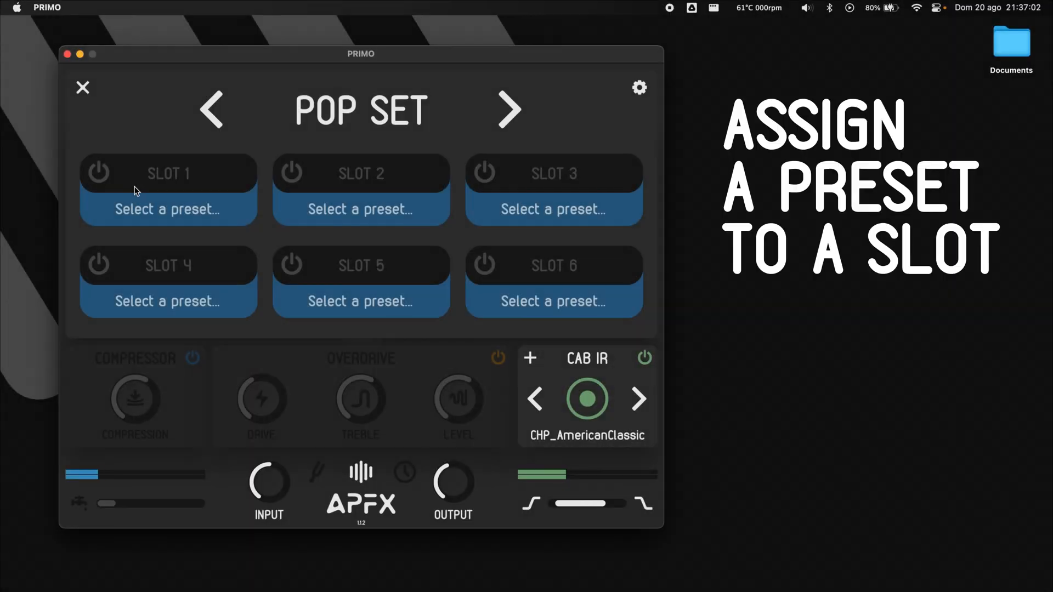
# Step: Assign Default to slot 1 and a preset to slot 2, then switch slot 2 on
pyautogui.click(167, 208)
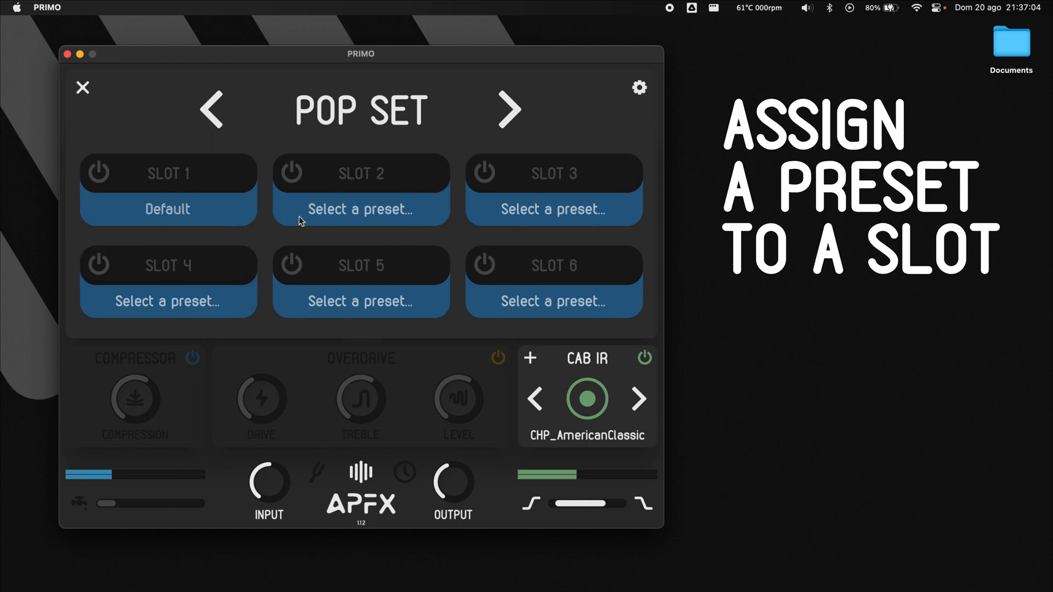
pyautogui.click(361, 209)
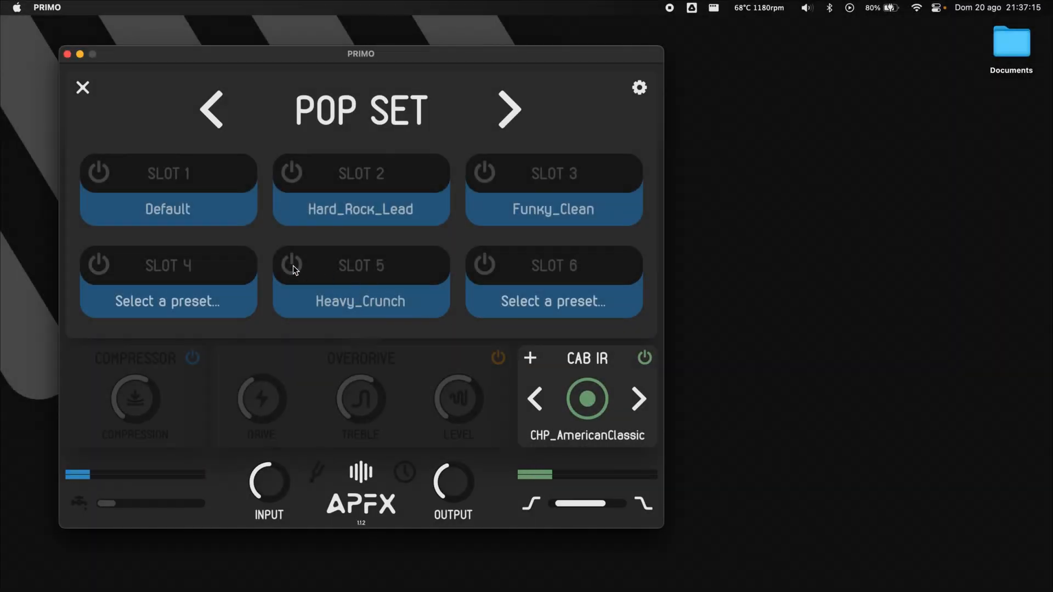
pyautogui.click(361, 282)
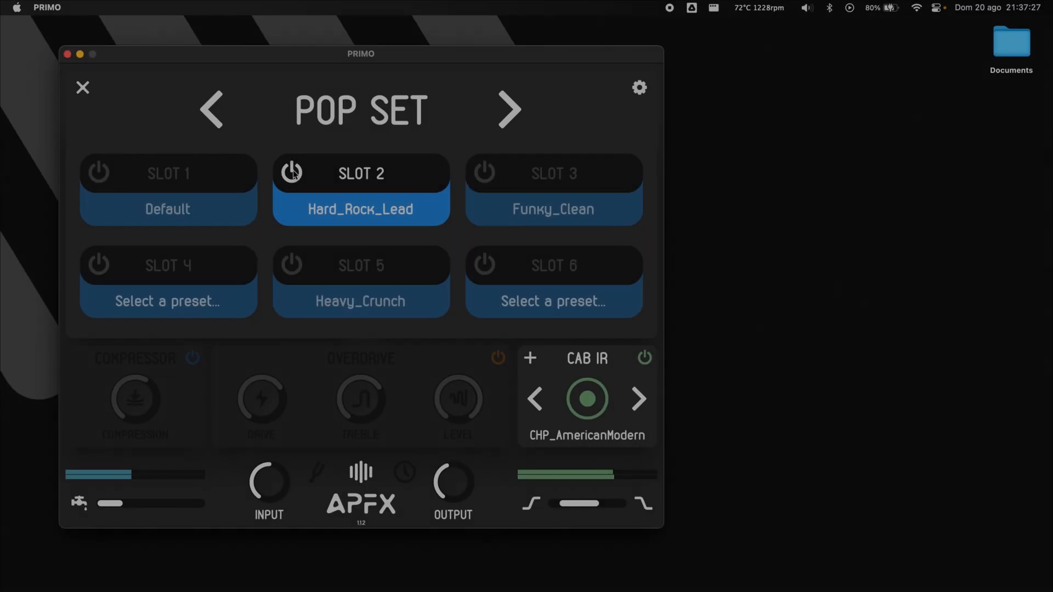
# Step: Rename slot 2 to 'VERSE' and slot 1 to 'INTRO'
pyautogui.doubleClick(361, 174)
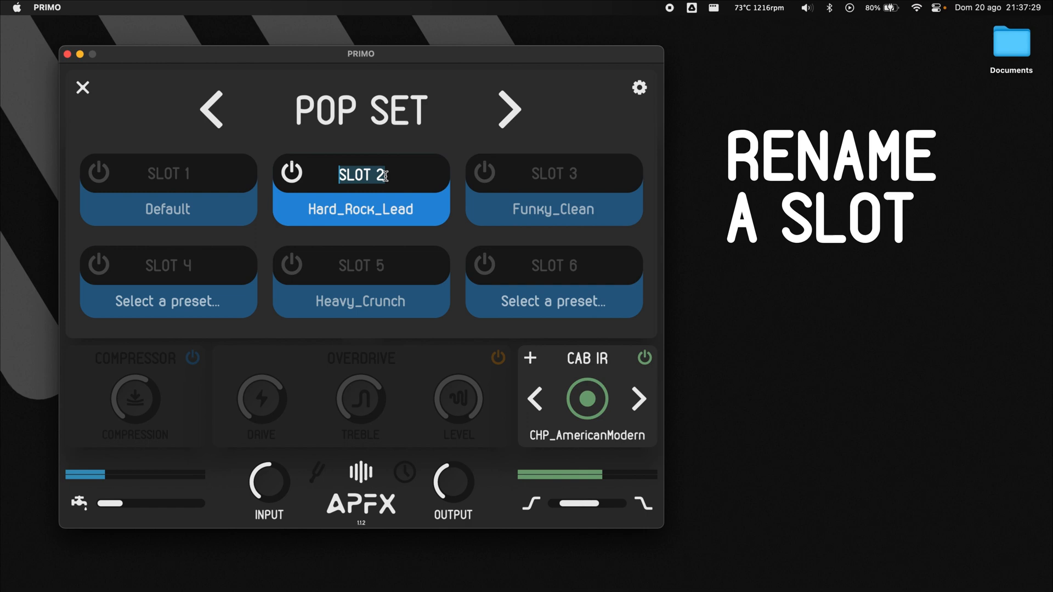
pyautogui.write('VERSE')
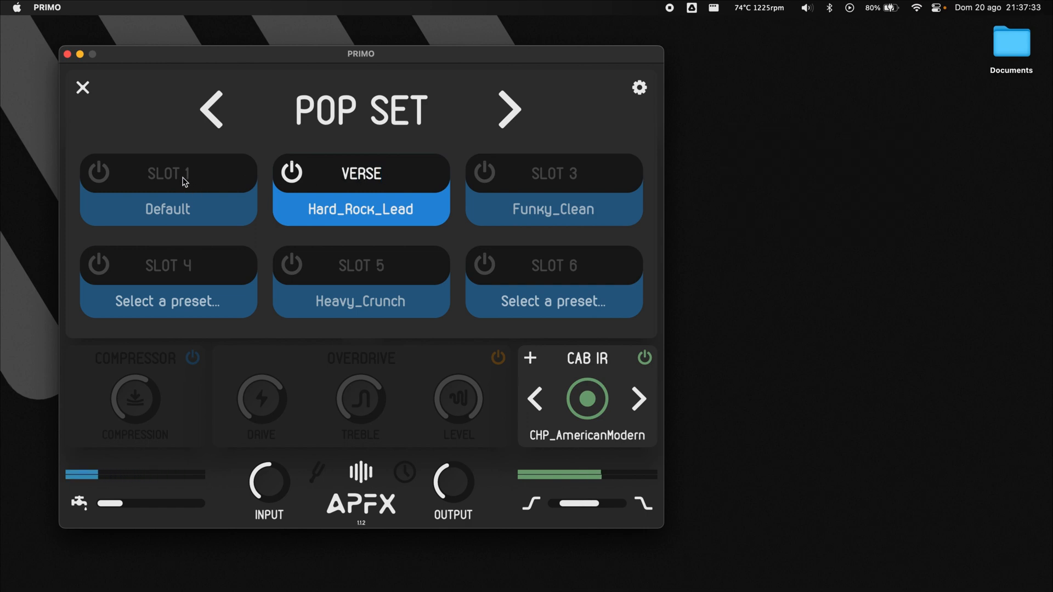
pyautogui.write('INTRO')
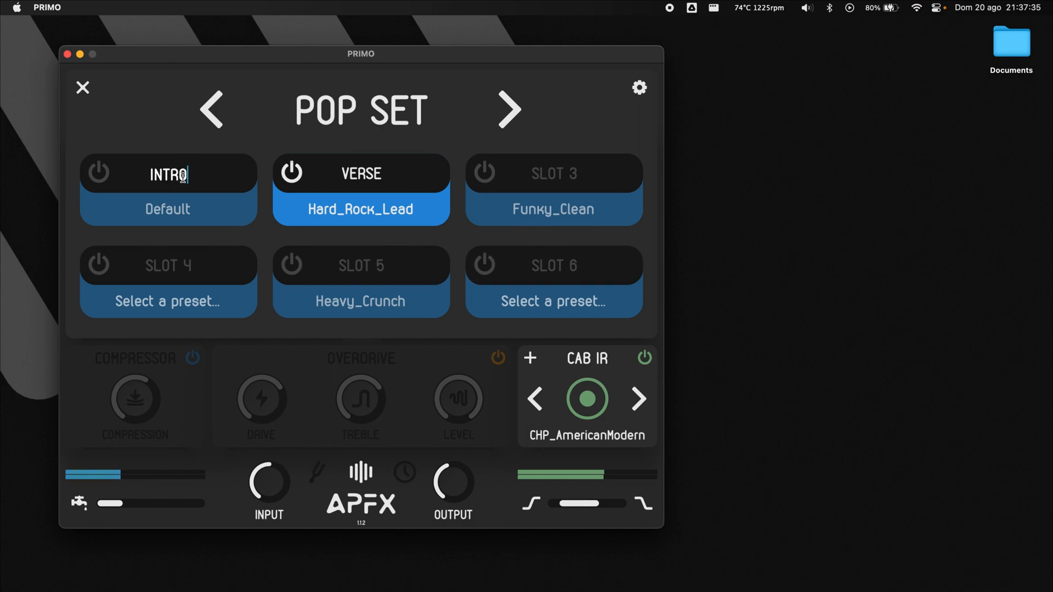
pyautogui.moveTo(638, 88)
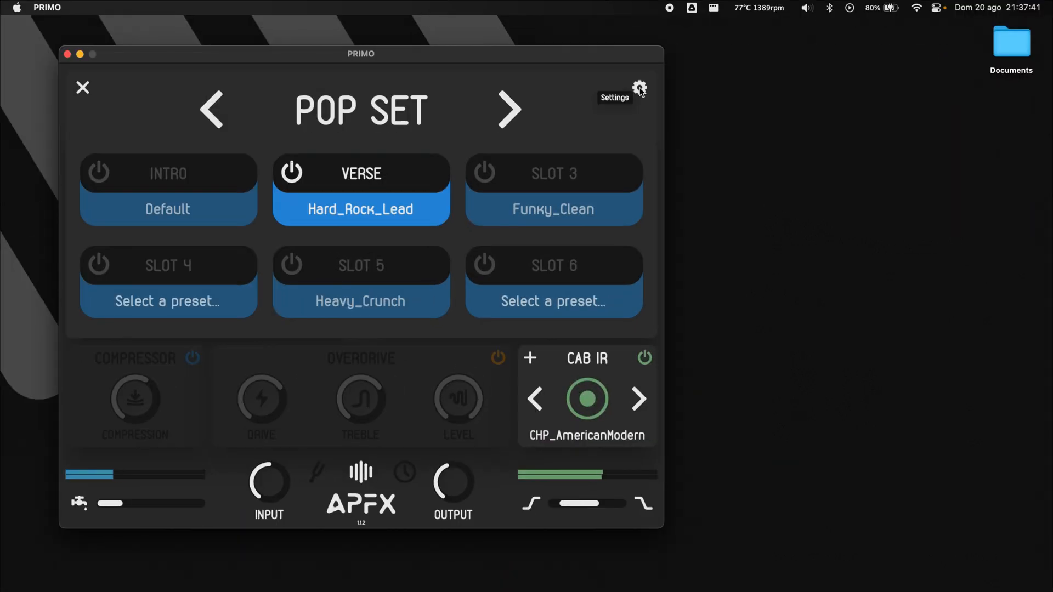
# Step: Show the Stage Mode command table and scroll through its OSC and MIDI (PC) mappings
pyautogui.click(638, 88)
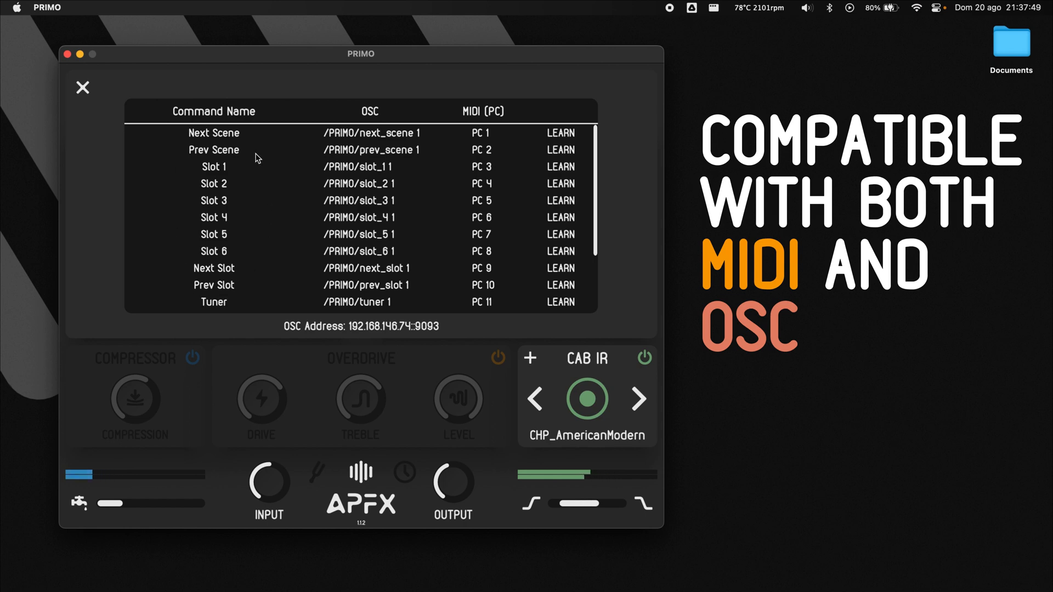
pyautogui.scroll(-3)
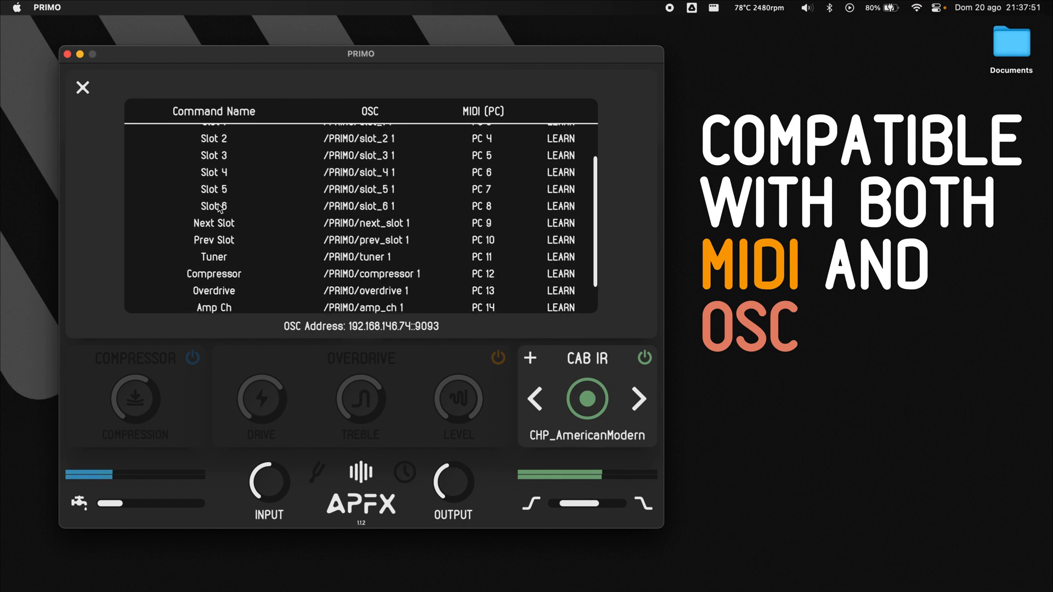
pyautogui.scroll(-3)
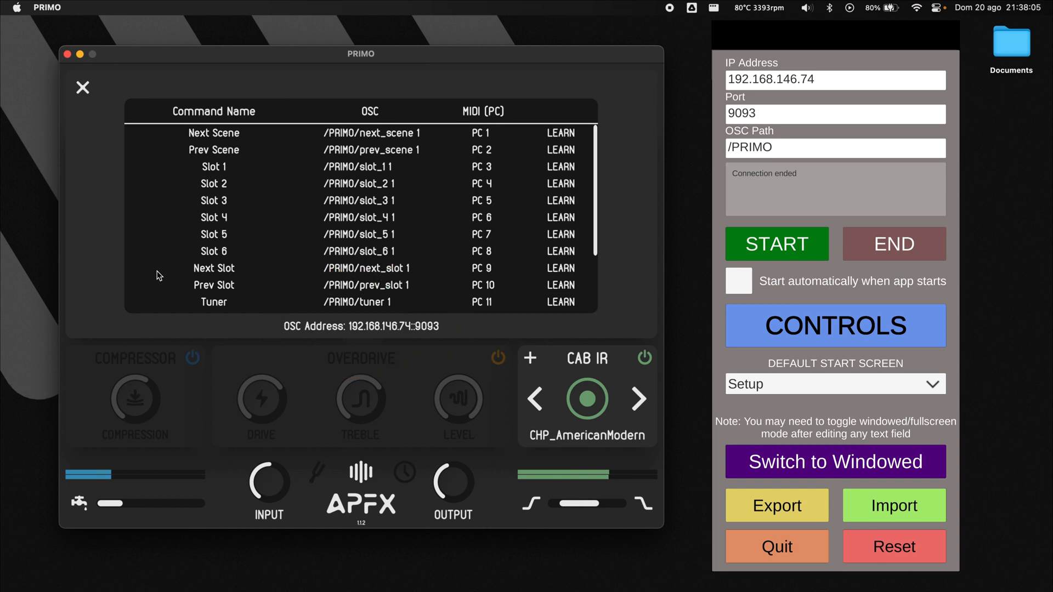
# Step: Start the OSC connection to PRIMO at 192.168.146.74 port 9093
pyautogui.click(777, 244)
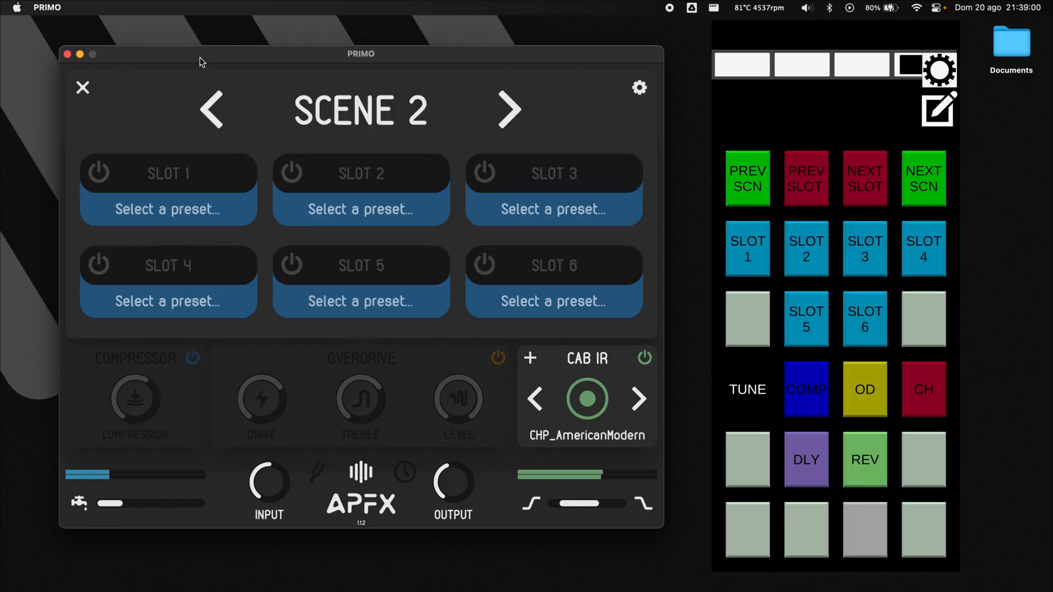
# Step: From the OSC pad, go back to scene 1, load slots 1, 3 and 4, then leave Stage Mode
pyautogui.click(211, 110)
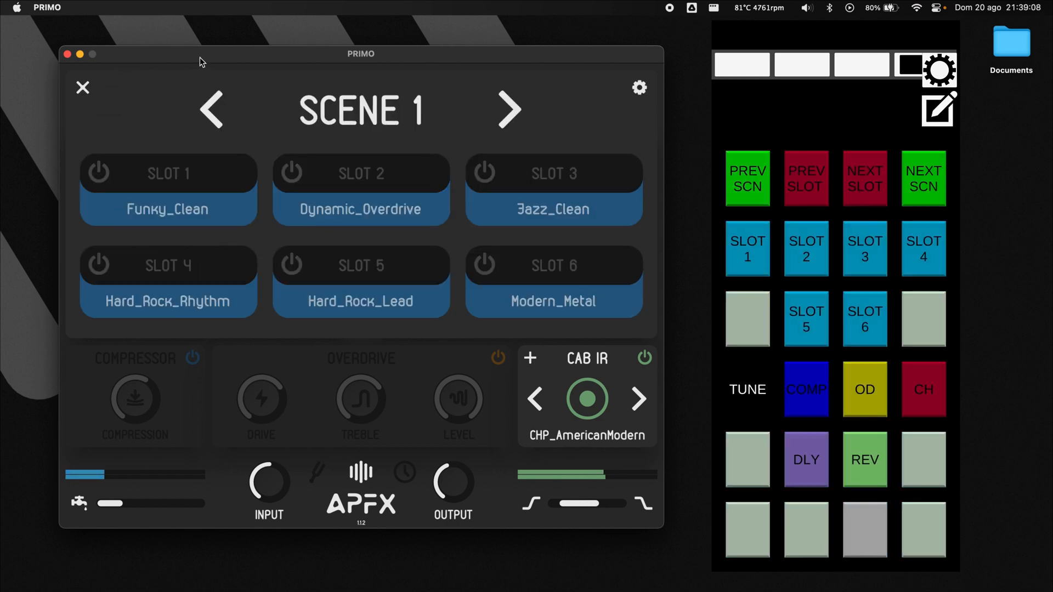
pyautogui.click(167, 189)
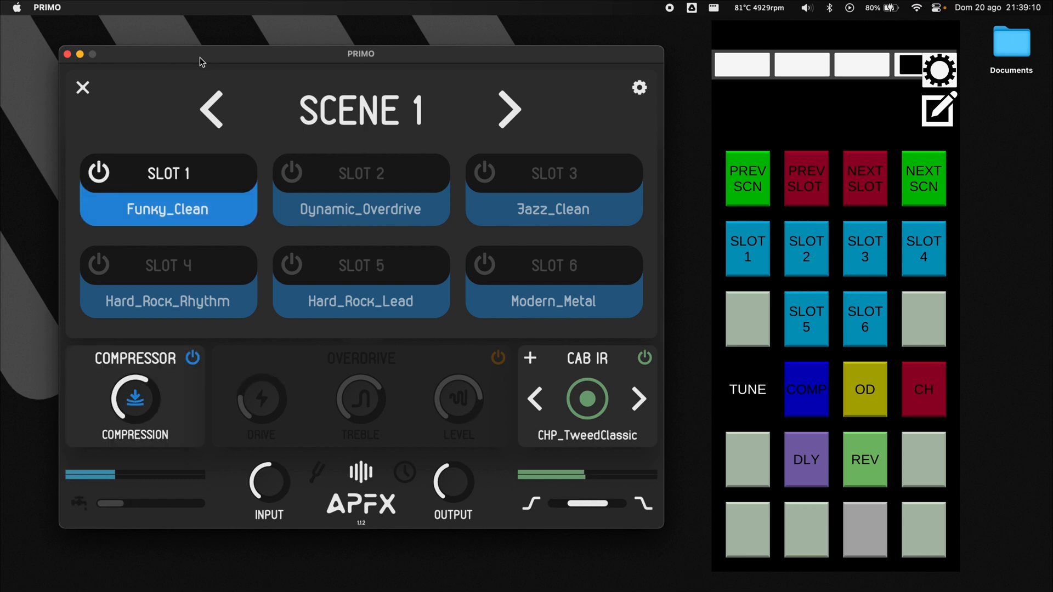
pyautogui.click(553, 173)
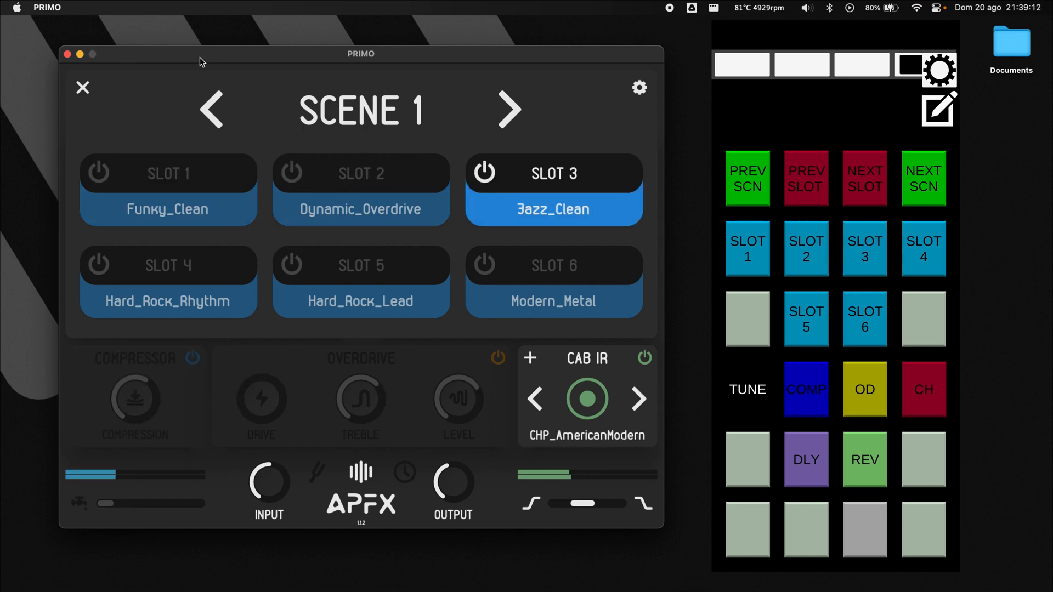
pyautogui.click(167, 282)
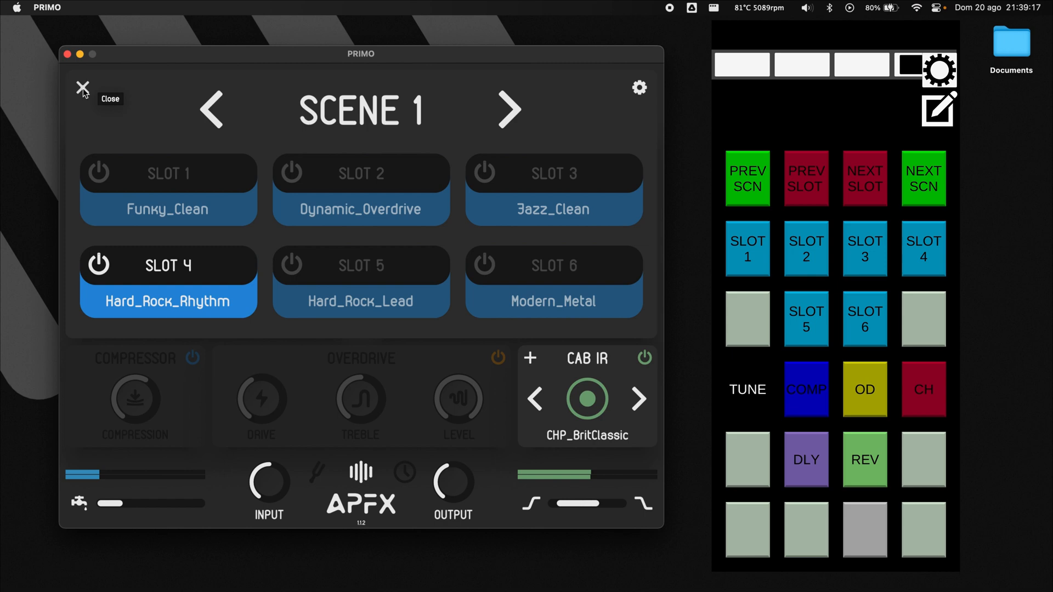
pyautogui.click(82, 88)
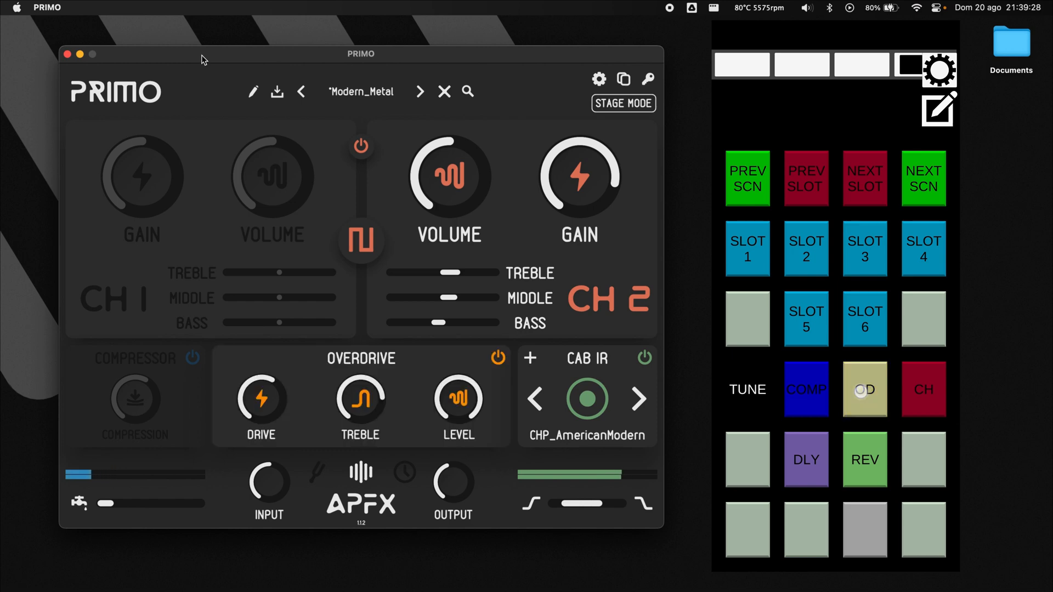
# Step: Bring up the tuner remotely, then reopen the command table
pyautogui.click(864, 389)
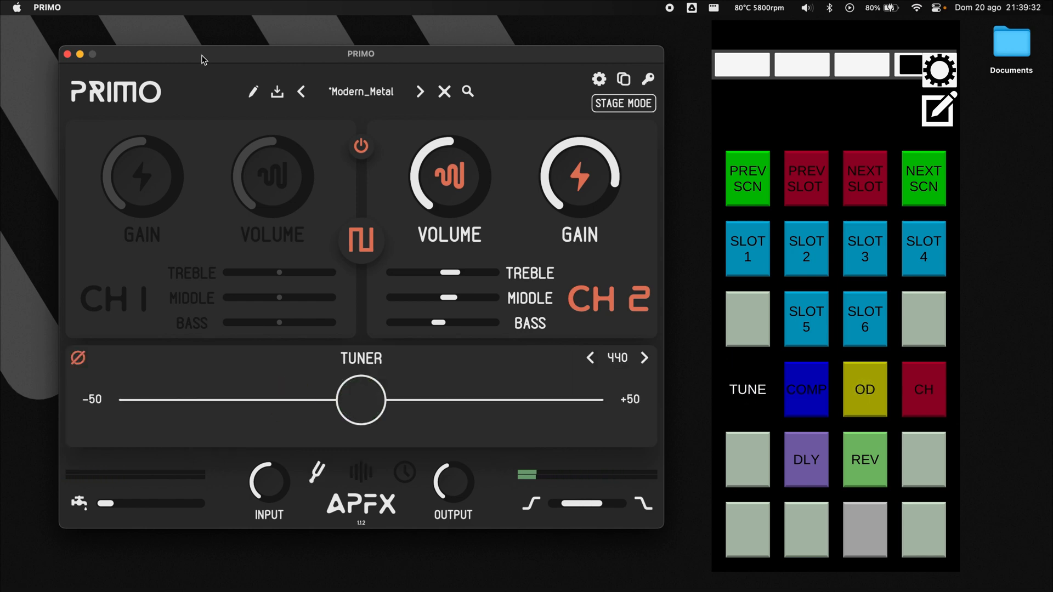
pyautogui.click(598, 79)
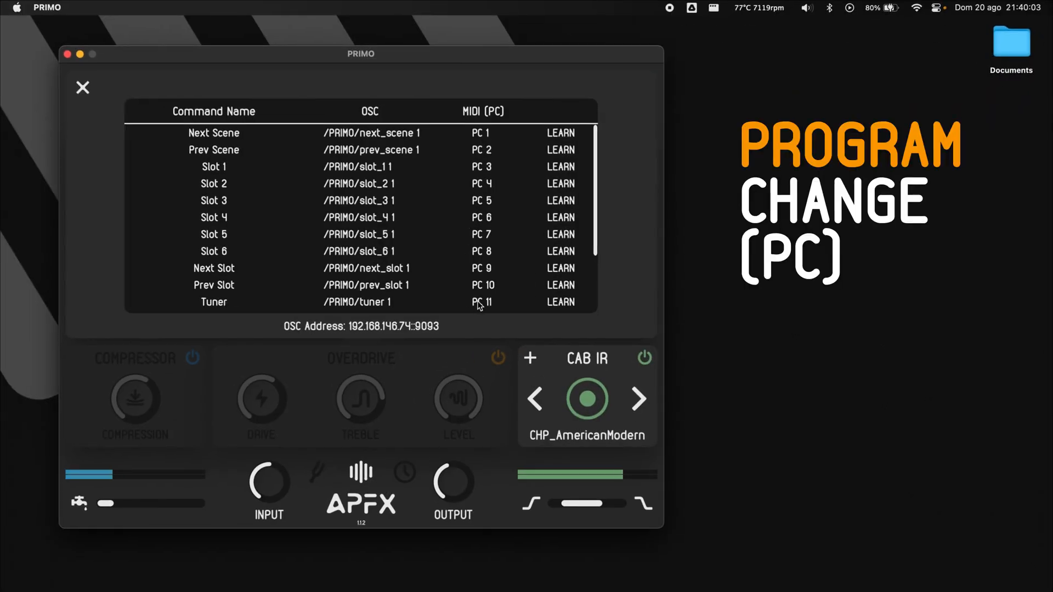
# Step: Scroll the MIDI (PC) column of the command table
pyautogui.scroll(-3)
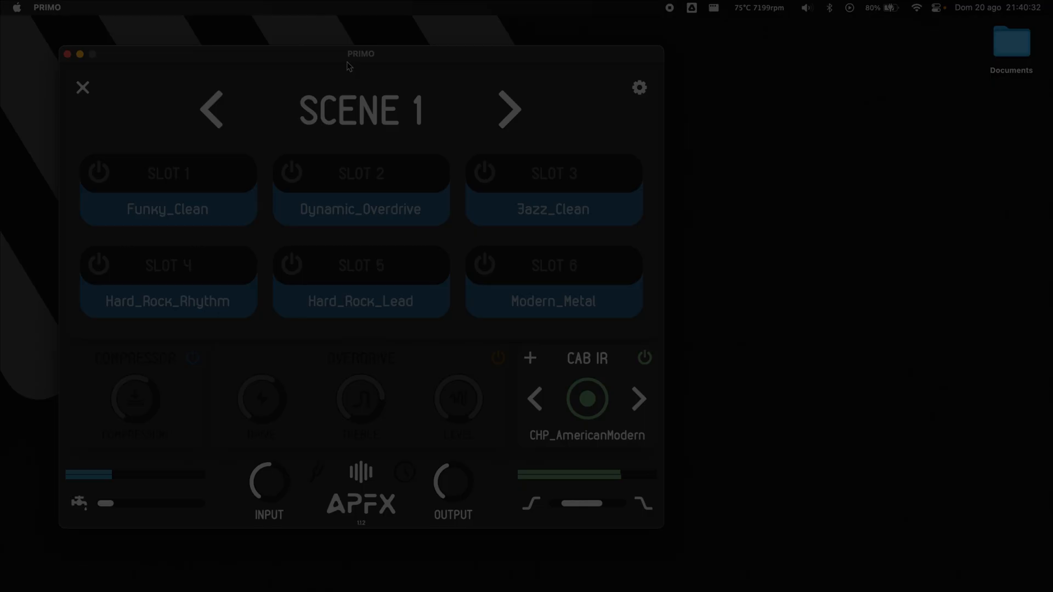
# Step: Via MIDI, step to the next and previous scene, load slots 2 (Dynamic_Overdrive) and 4 (Hard_Rock_Rhythm), then reopen the command table
pyautogui.click(509, 110)
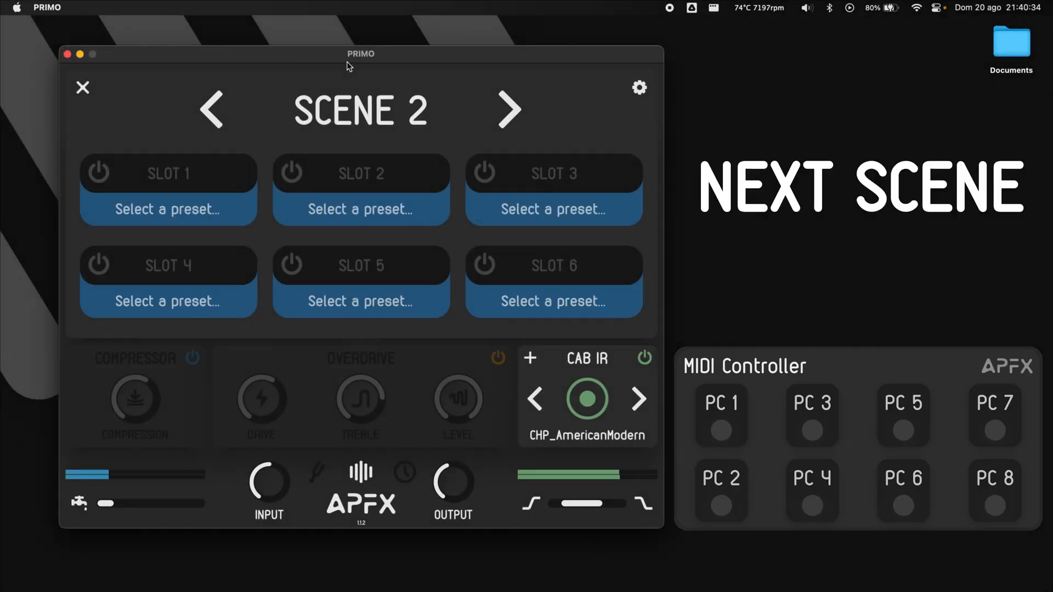
pyautogui.click(210, 110)
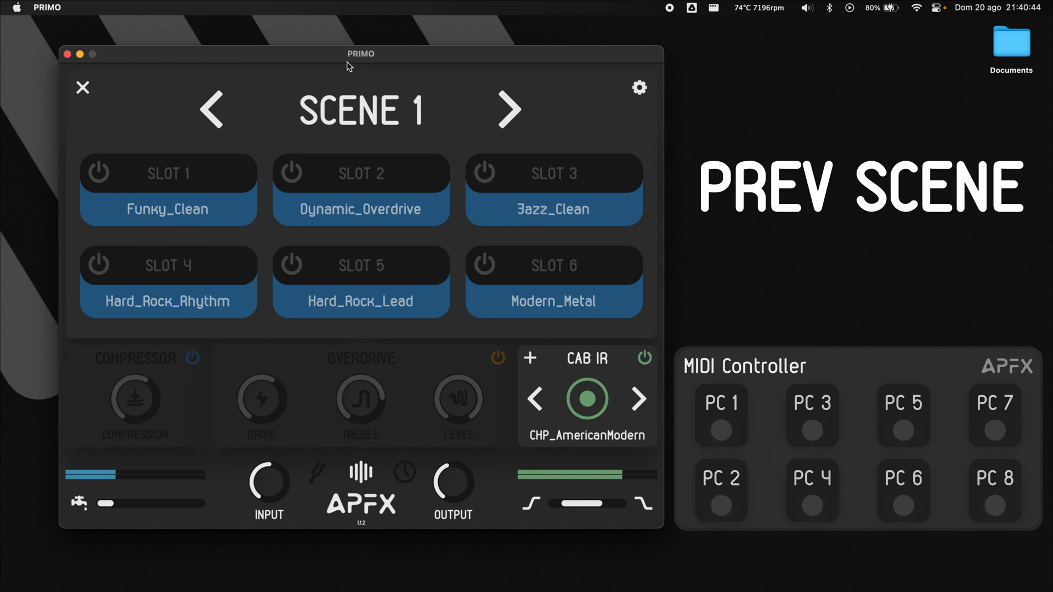
pyautogui.click(360, 174)
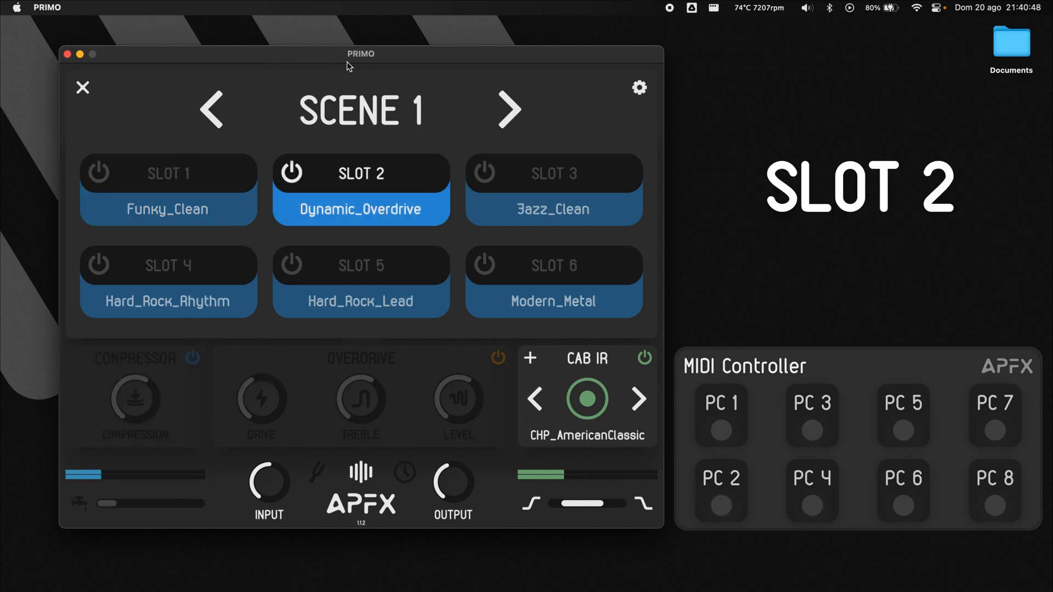
pyautogui.click(553, 191)
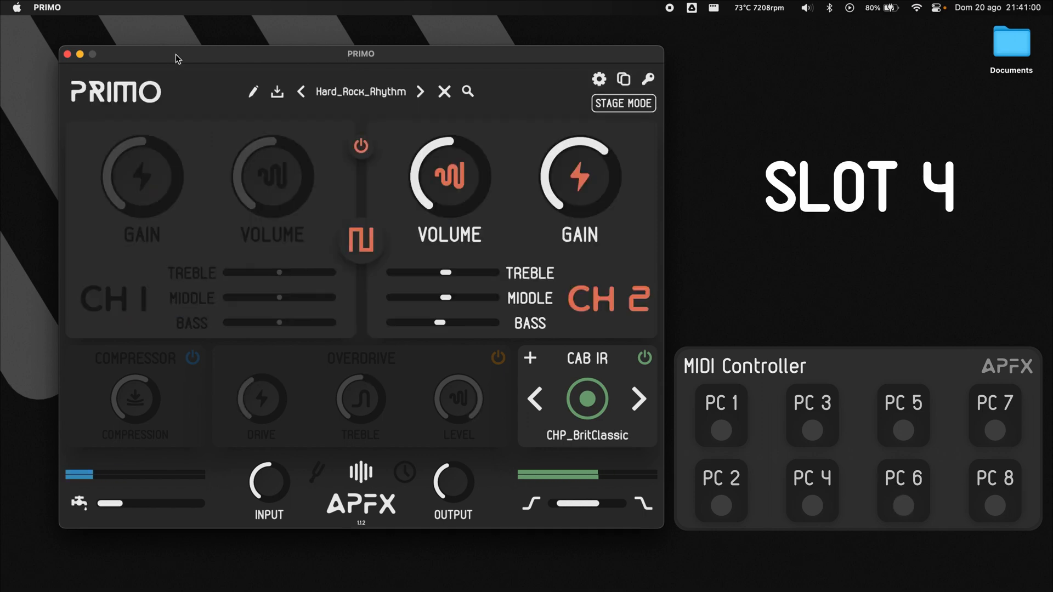
pyautogui.click(420, 91)
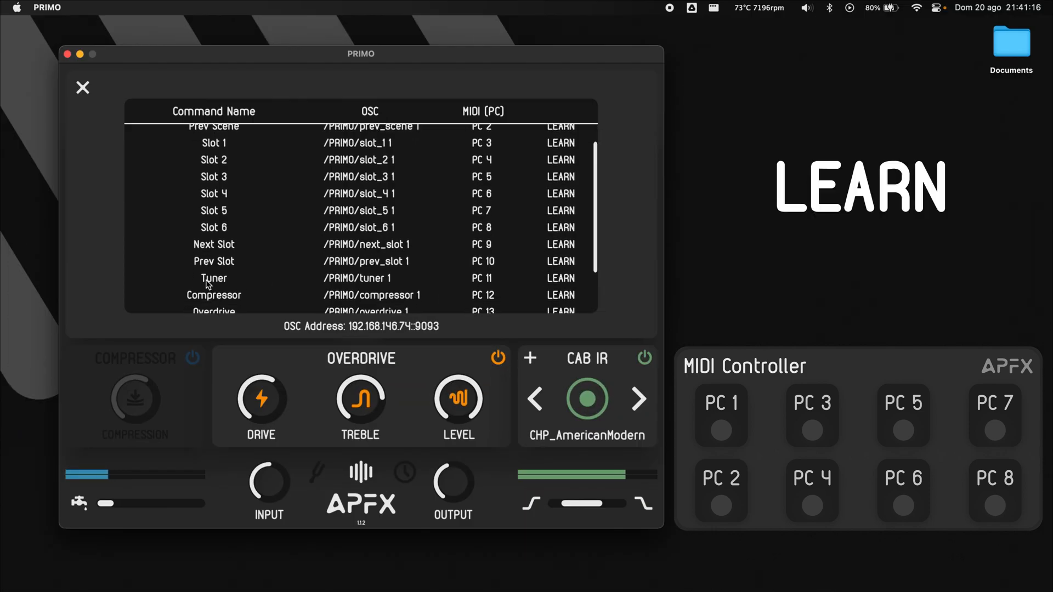
pyautogui.moveTo(559, 284)
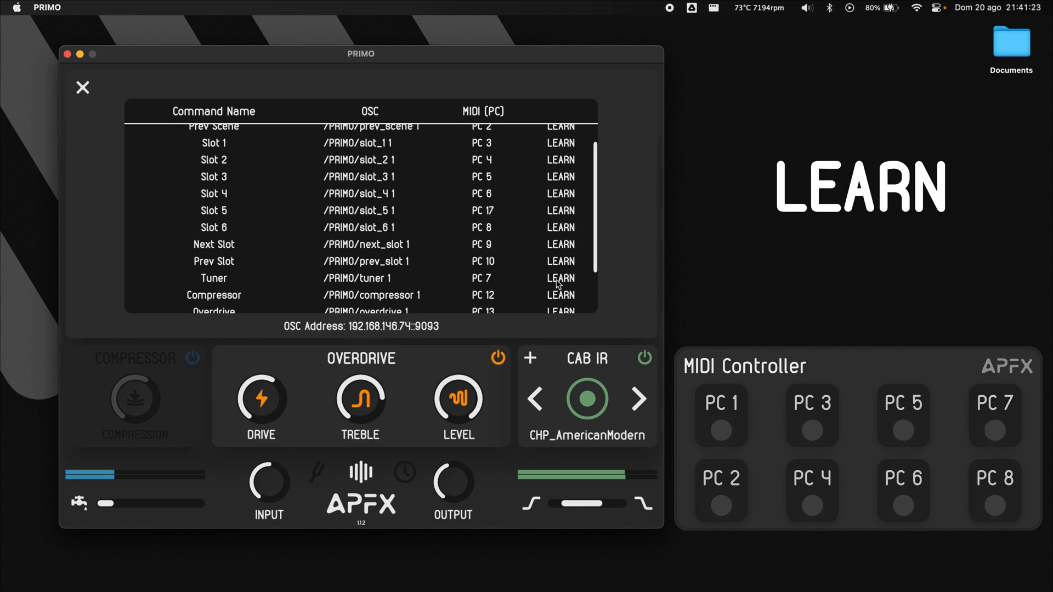
pyautogui.moveTo(617, 261)
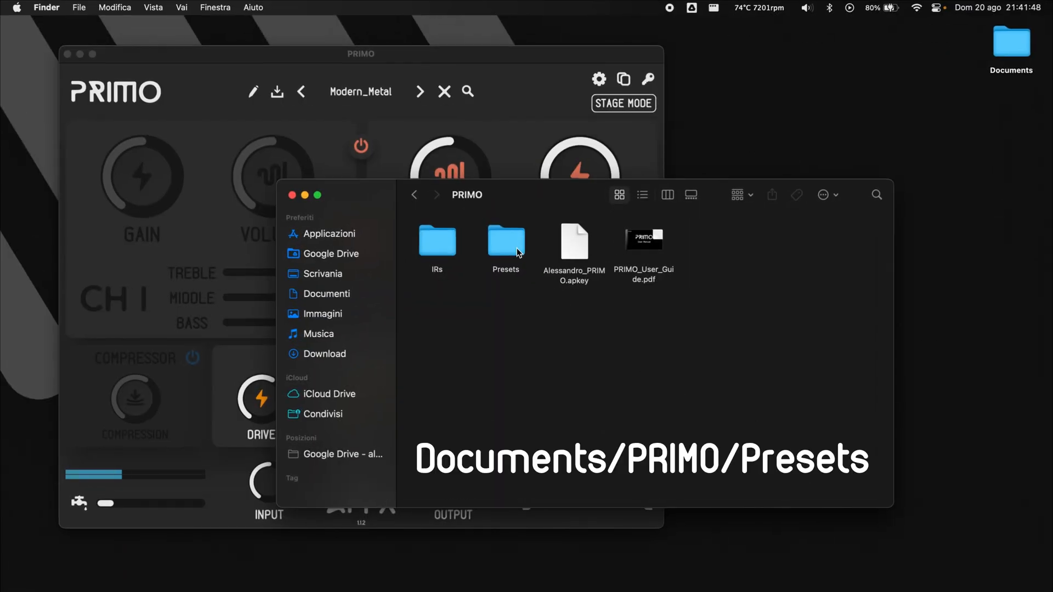
# Step: Open the Presets folder containing StageMode.json
pyautogui.doubleClick(506, 241)
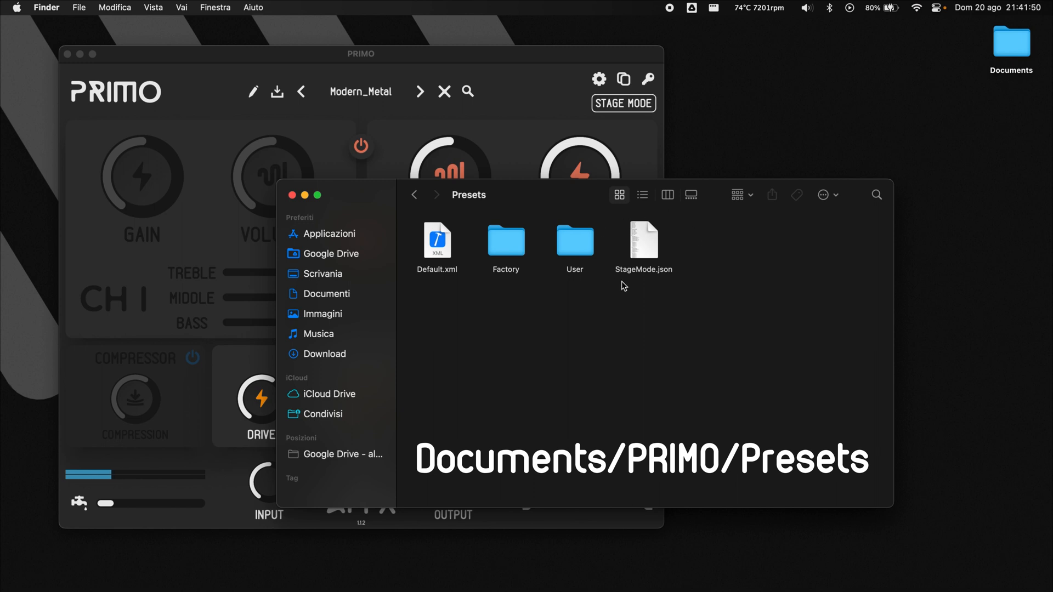